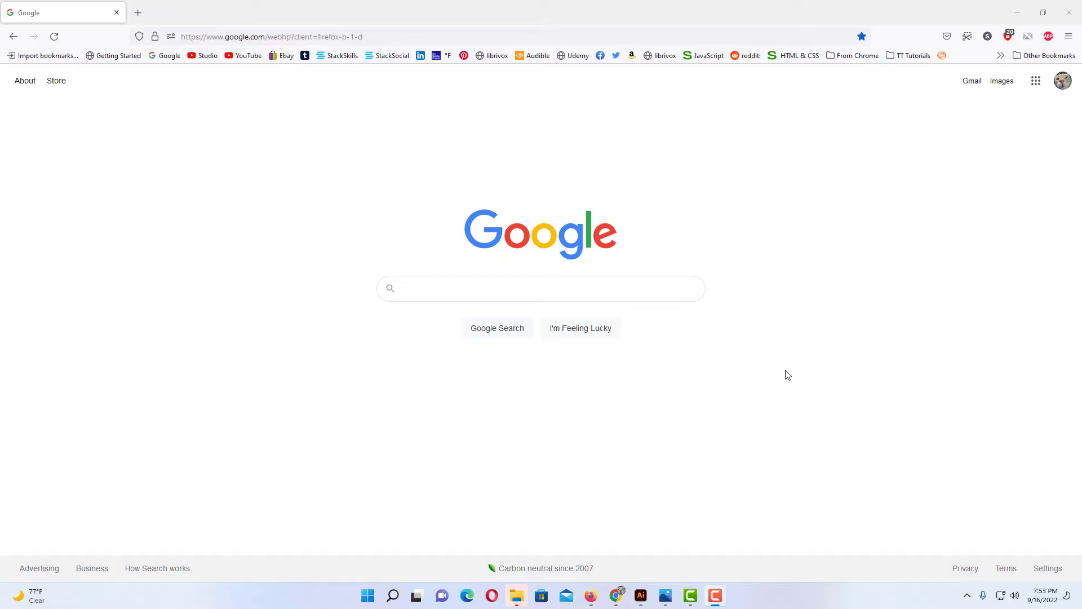
{"action": "mouse_move", "coordinate": [766, 342]}
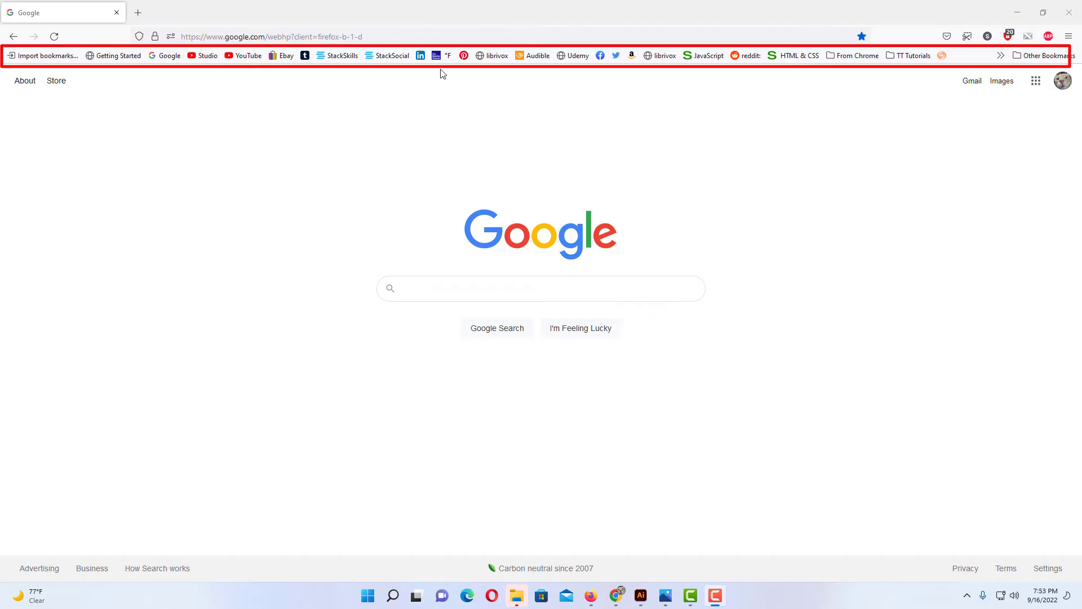
{"action": "mouse_move", "coordinate": [455, 73]}
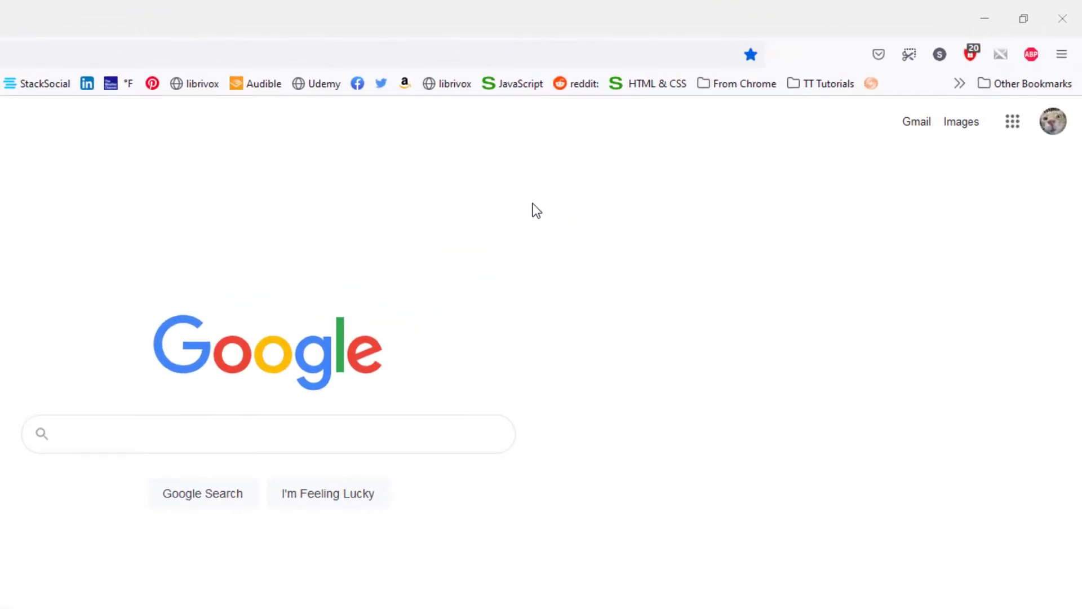
{"action": "mouse_move", "coordinate": [845, 191]}
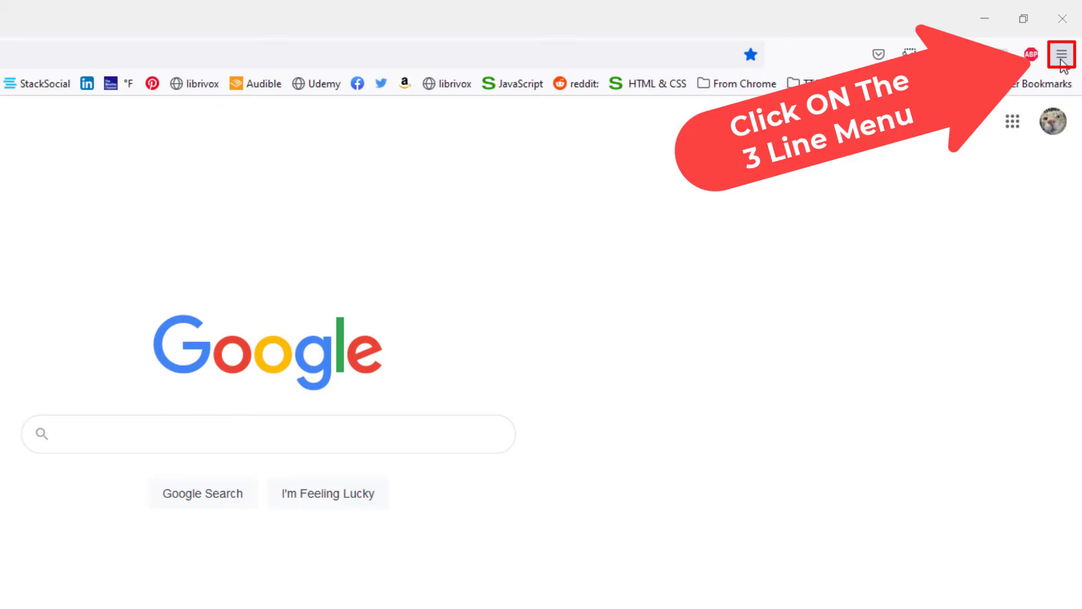
Step: Open the Firefox hamburger menu to reach More tools
{"action": "left_click", "coordinate": [1061, 54]}
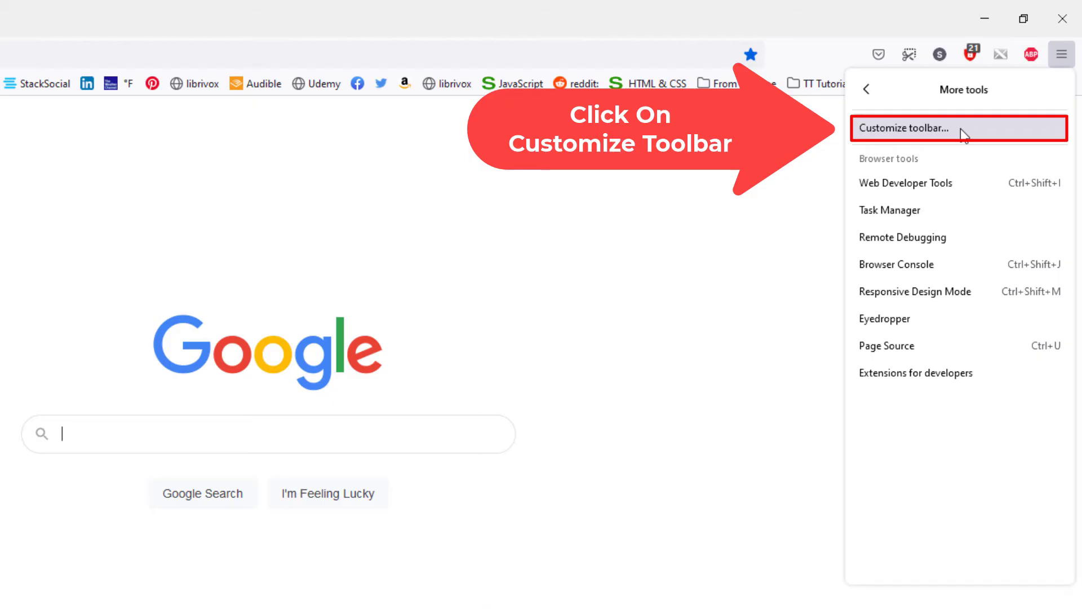
Step: Choose Customize toolbar from the More tools panel
{"action": "left_click", "coordinate": [904, 128]}
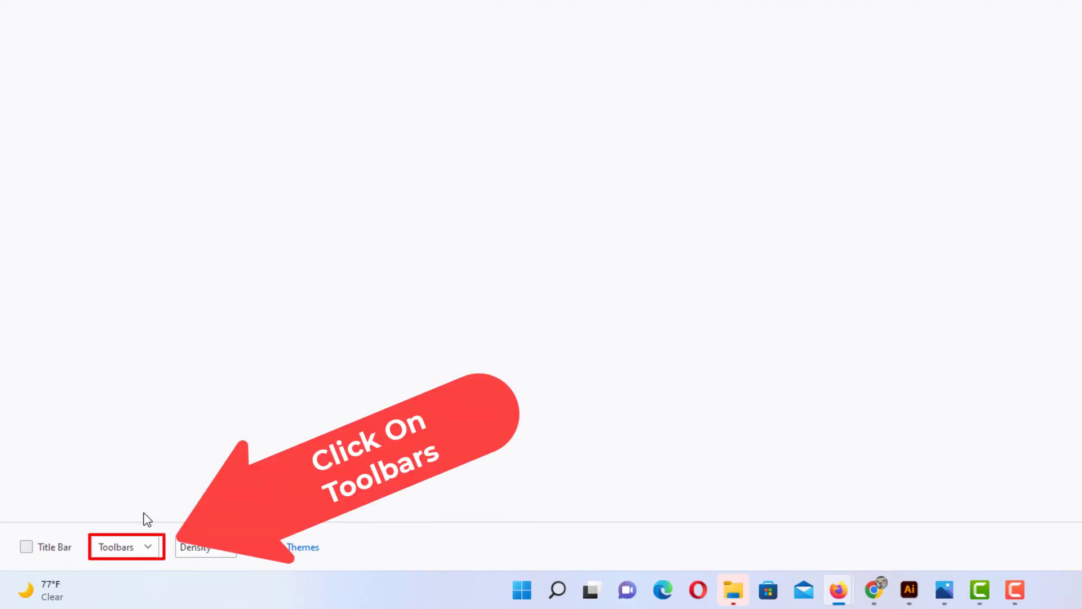
Step: Set the Bookmarks Toolbar to Never Show from the Toolbars dropdown
{"action": "left_click", "coordinate": [124, 546]}
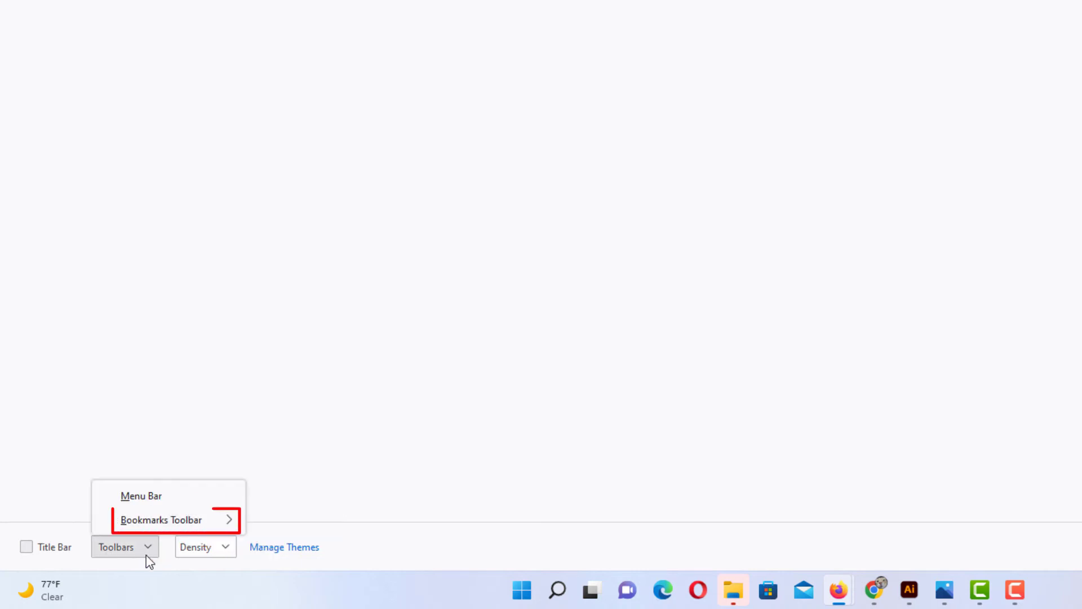
{"action": "mouse_move", "coordinate": [161, 519]}
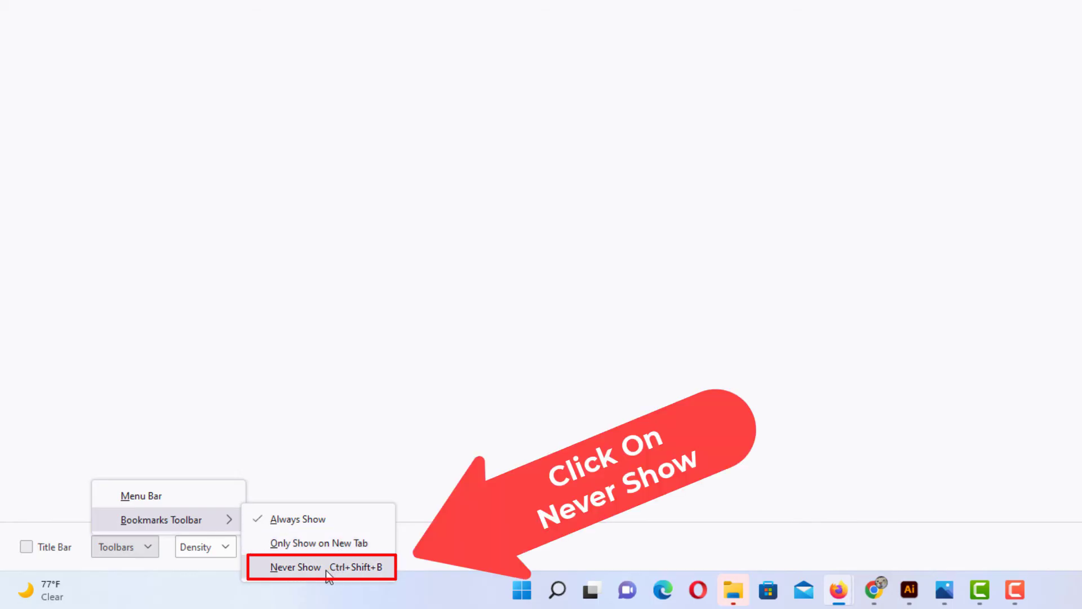
{"action": "left_click", "coordinate": [295, 566]}
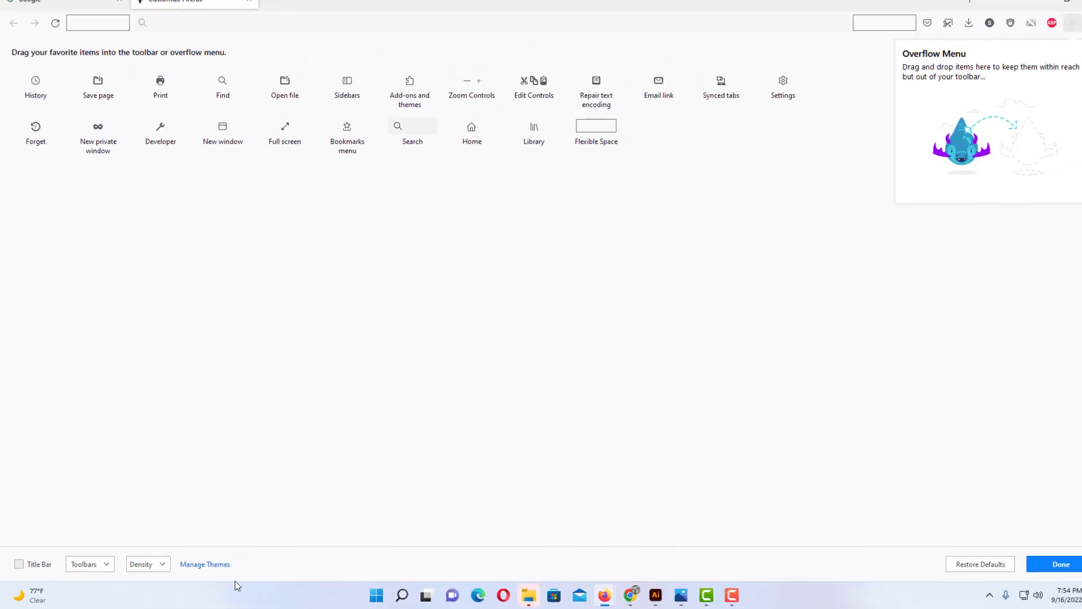